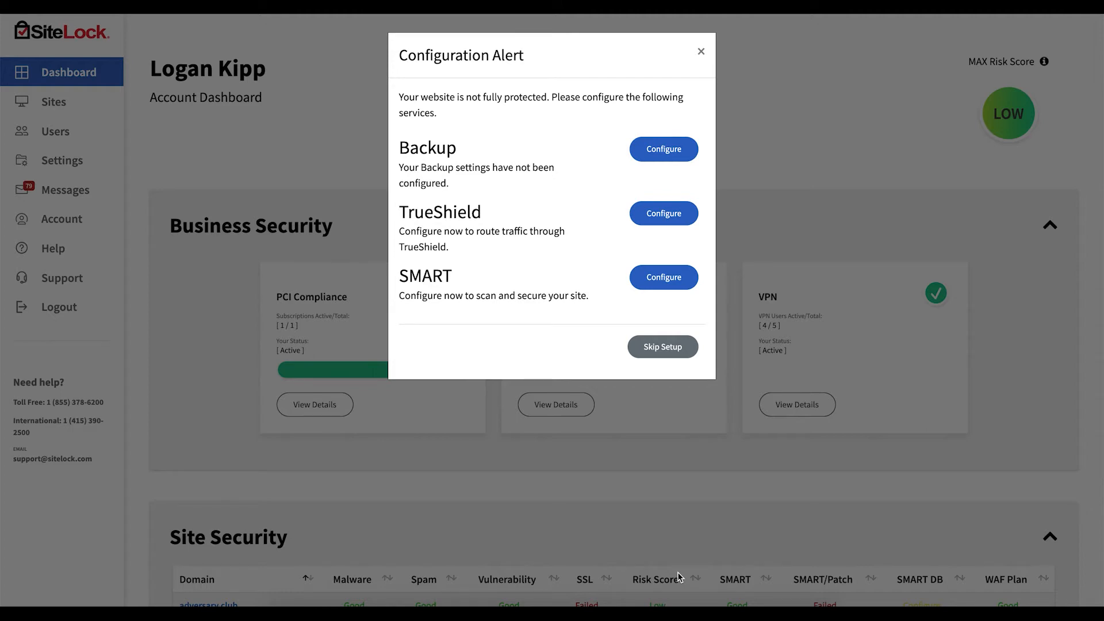
mouse_move(711, 514)
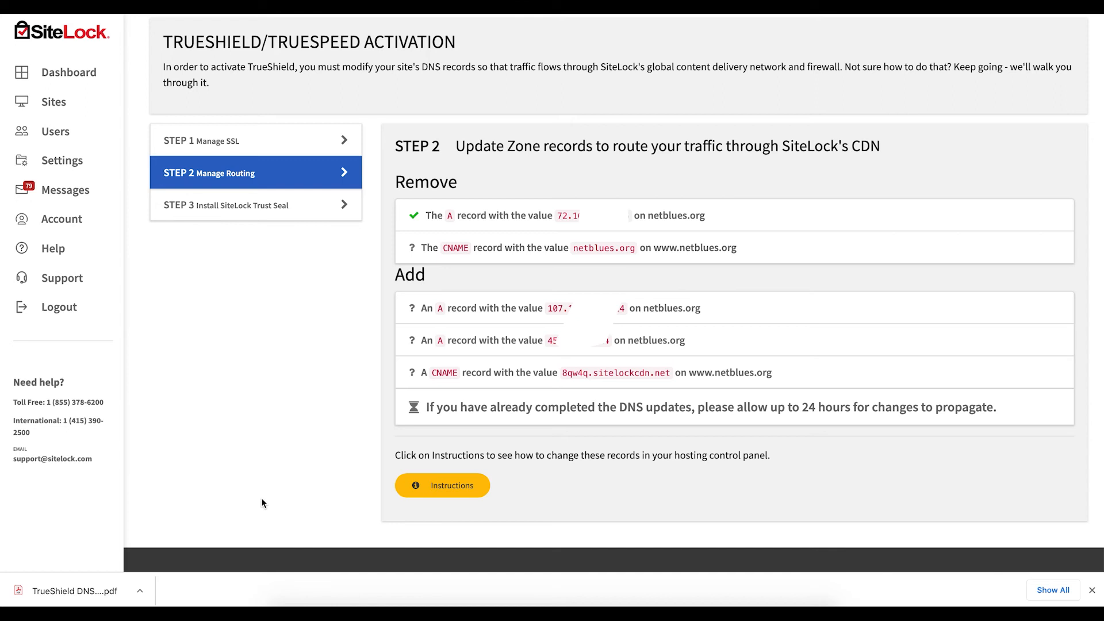
mouse_move(289, 203)
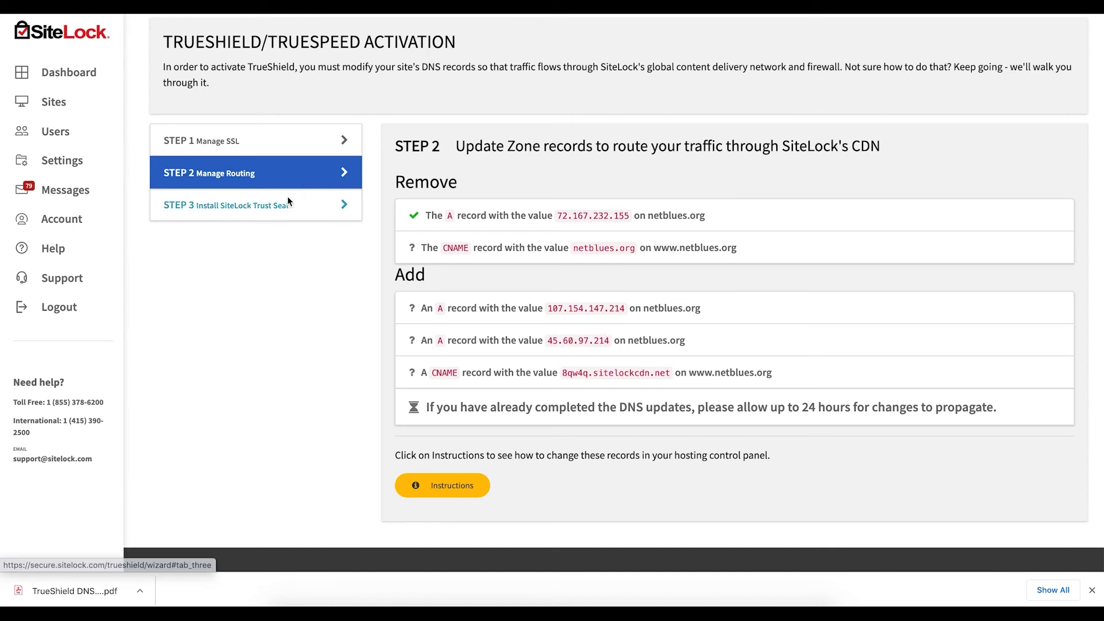